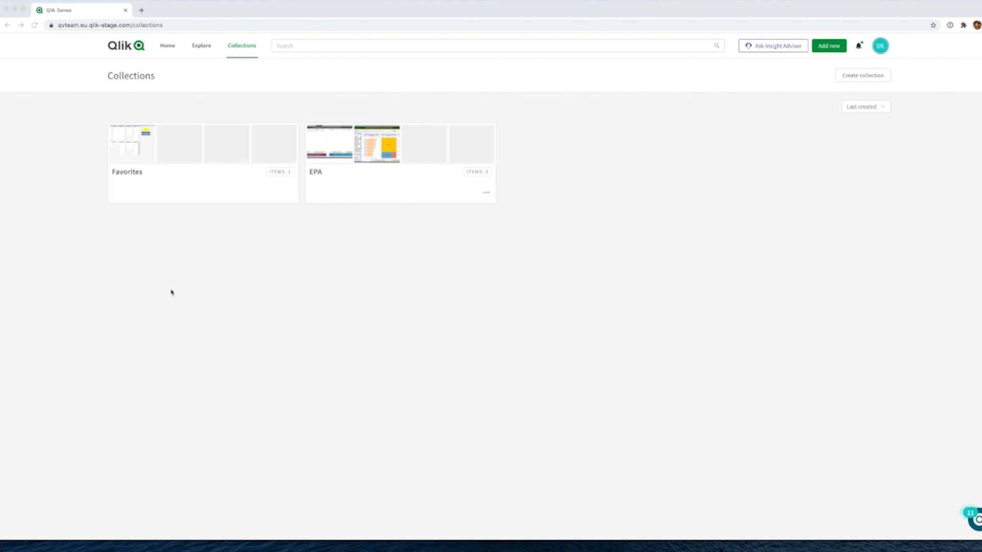
{"action": "mouse_move", "coordinate": [168, 55]}
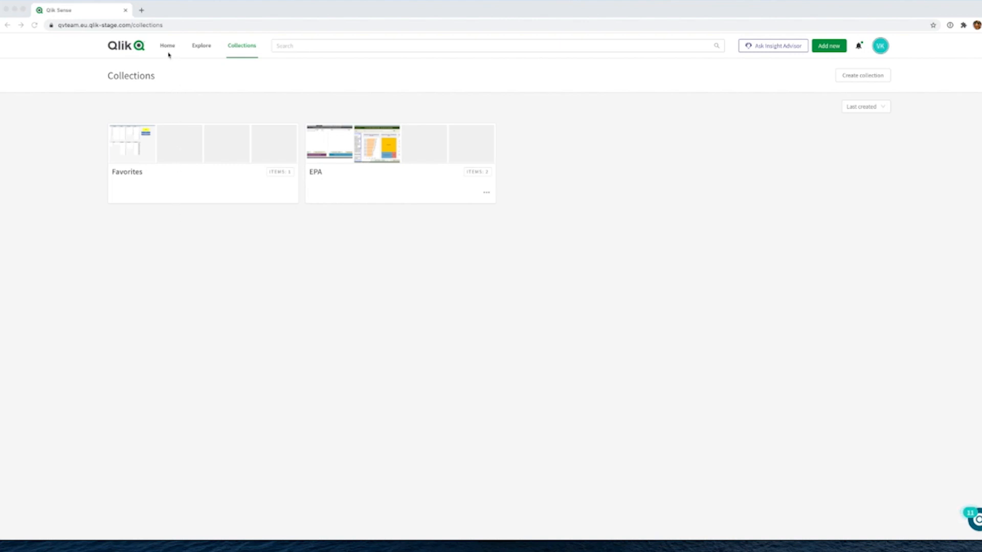
Step: Return to the Collections page listing the Favorites and EPA collections
{"action": "left_click", "coordinate": [167, 45]}
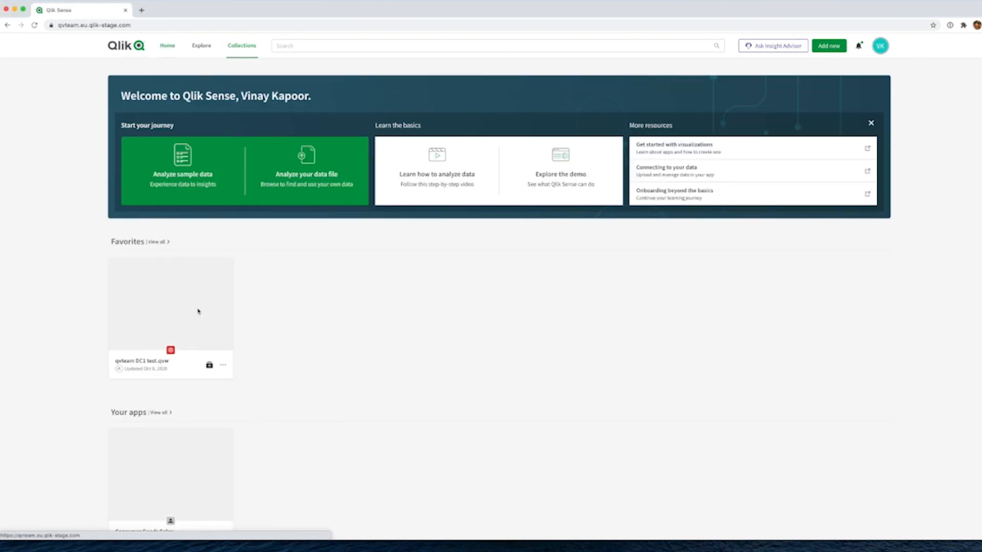
{"action": "mouse_move", "coordinate": [171, 303]}
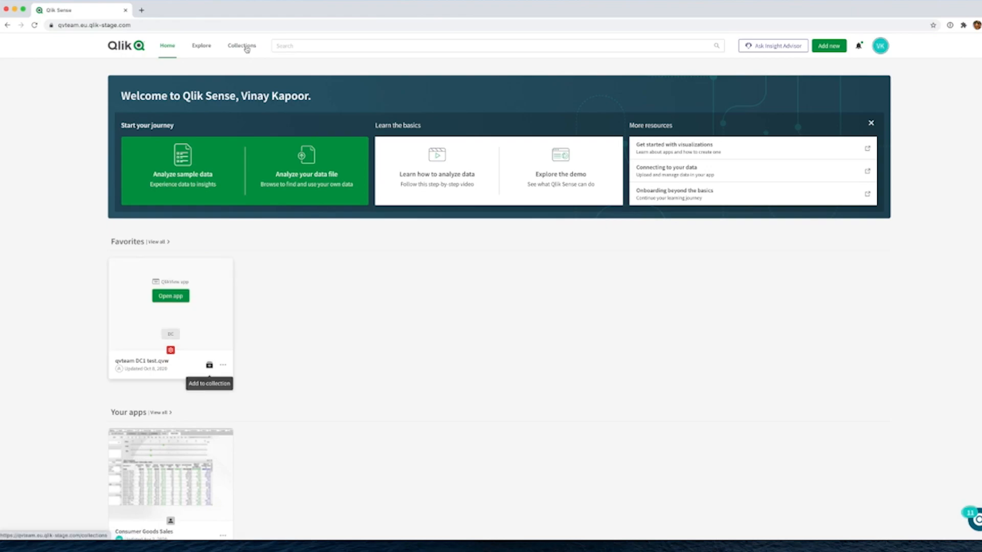
{"action": "left_click", "coordinate": [241, 45]}
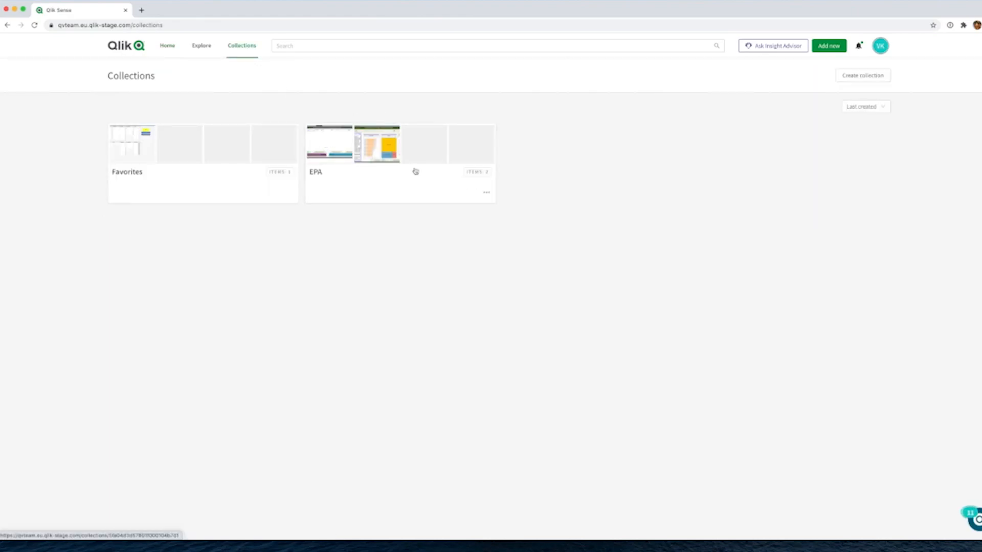
{"action": "mouse_move", "coordinate": [419, 161]}
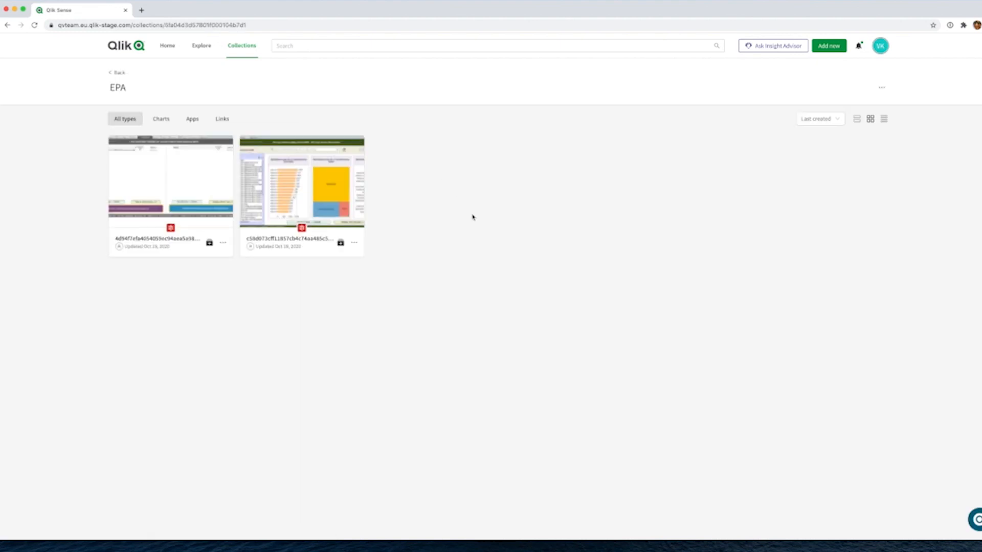
Step: Open the first EPA QlikView app, clear its selections and show the Projects sheet
{"action": "left_click", "coordinate": [171, 178]}
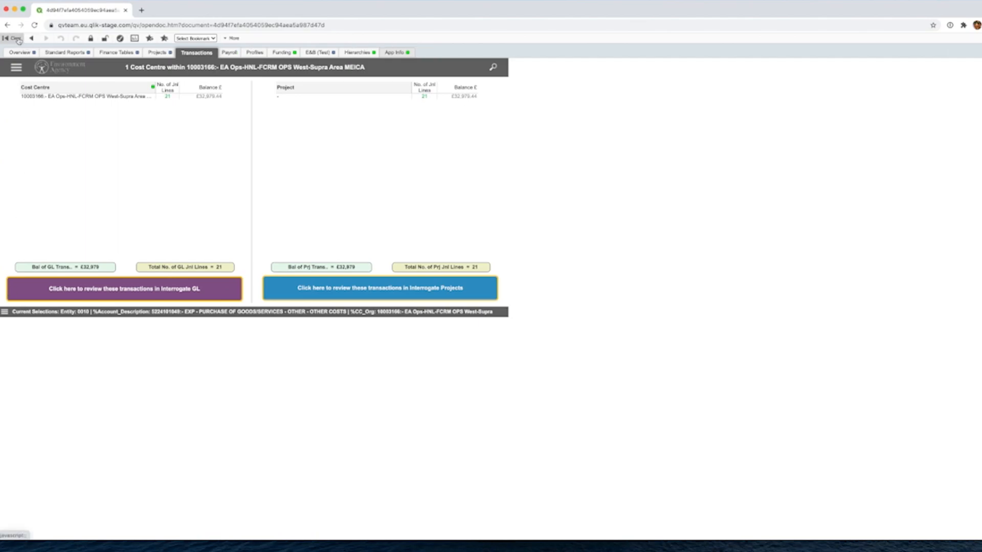
{"action": "left_click", "coordinate": [12, 38]}
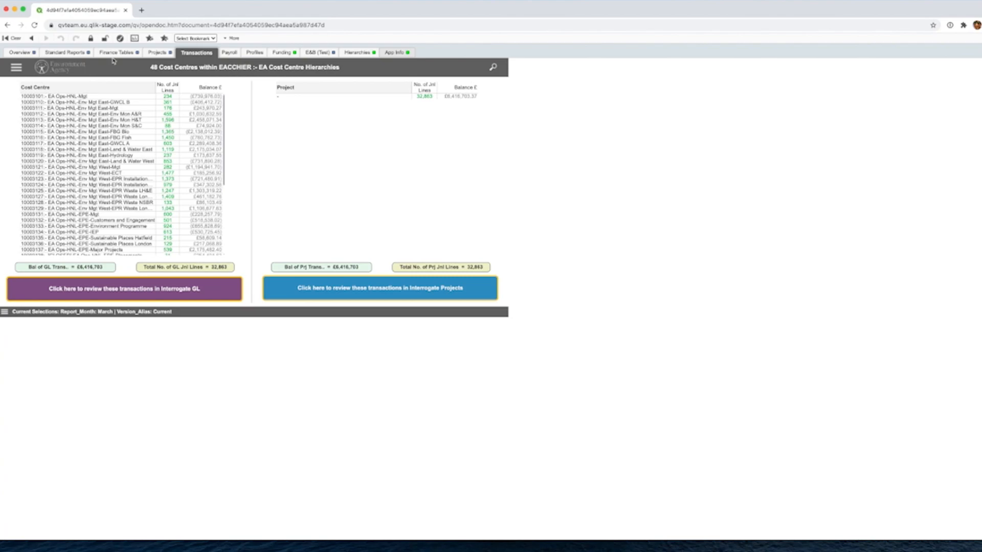
{"action": "left_click", "coordinate": [157, 52]}
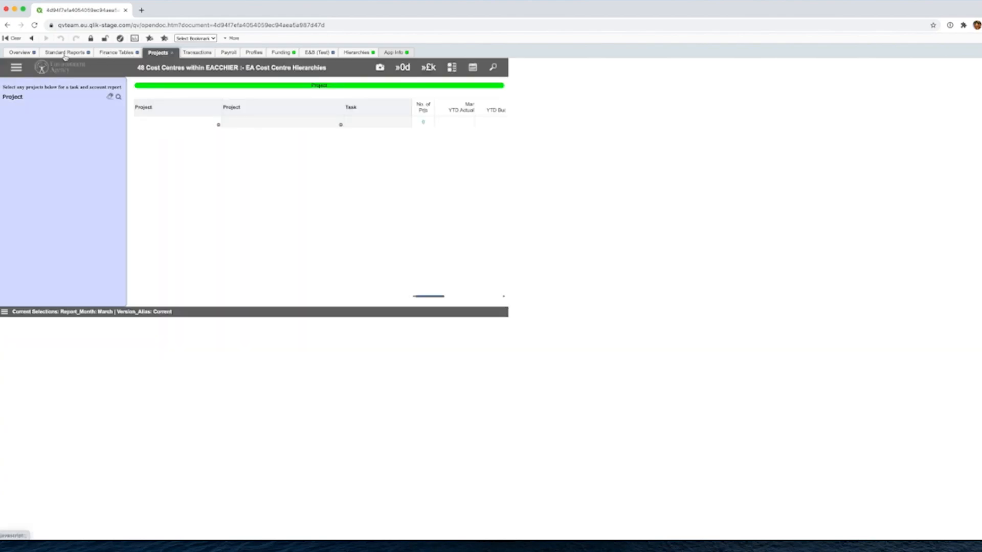
Step: Open the BOM001 BOM Category Checker report from Standard Reports, filtered to Asset Performance
{"action": "left_click", "coordinate": [66, 52]}
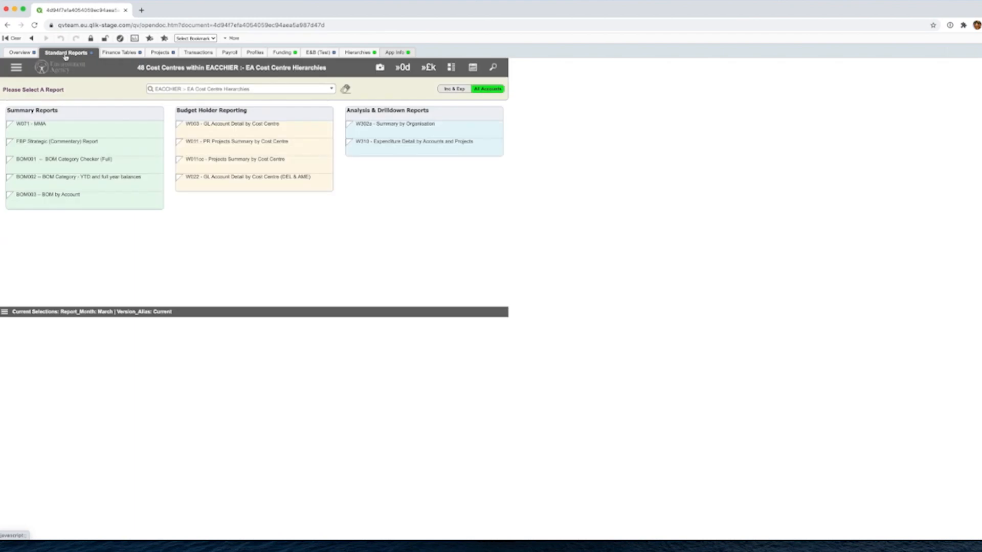
{"action": "mouse_move", "coordinate": [61, 162]}
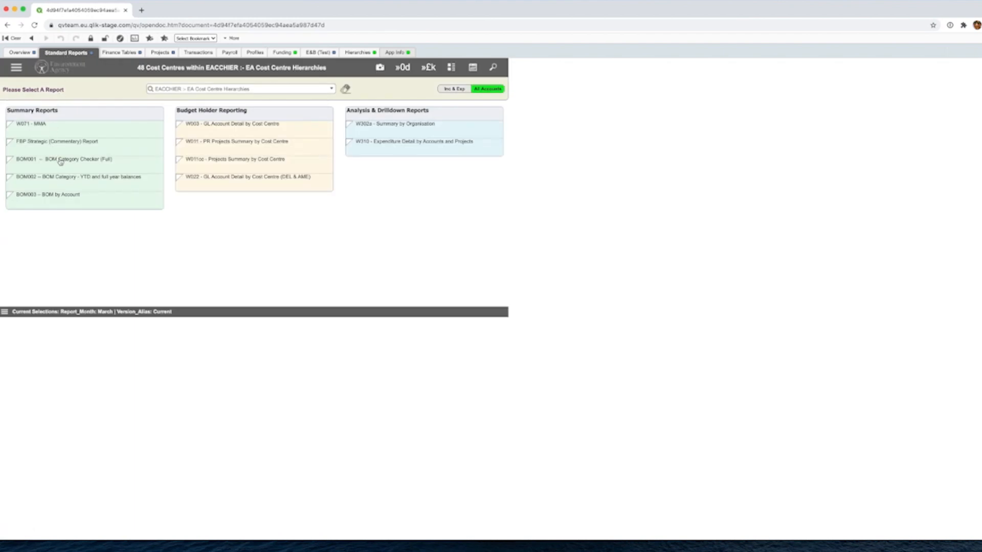
{"action": "left_click", "coordinate": [63, 160]}
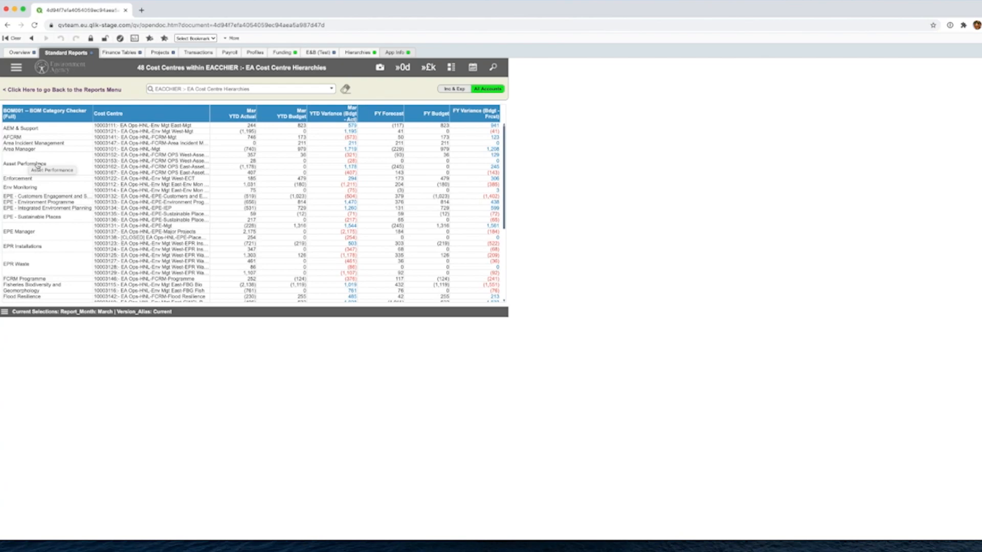
{"action": "left_click", "coordinate": [24, 164]}
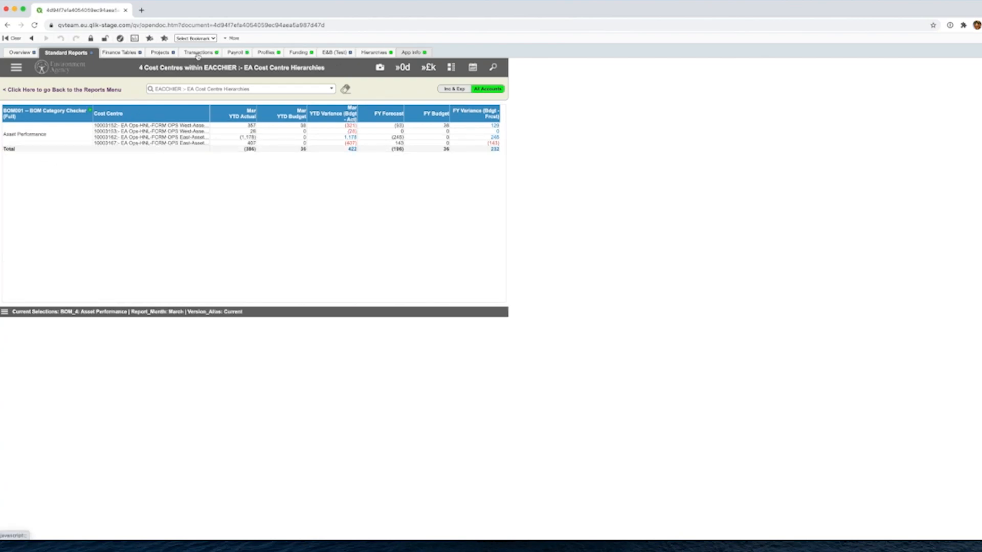
Step: Show the Transactions sheet with 3,033 journal lines for the four Asset Performance cost centres
{"action": "left_click", "coordinate": [198, 52]}
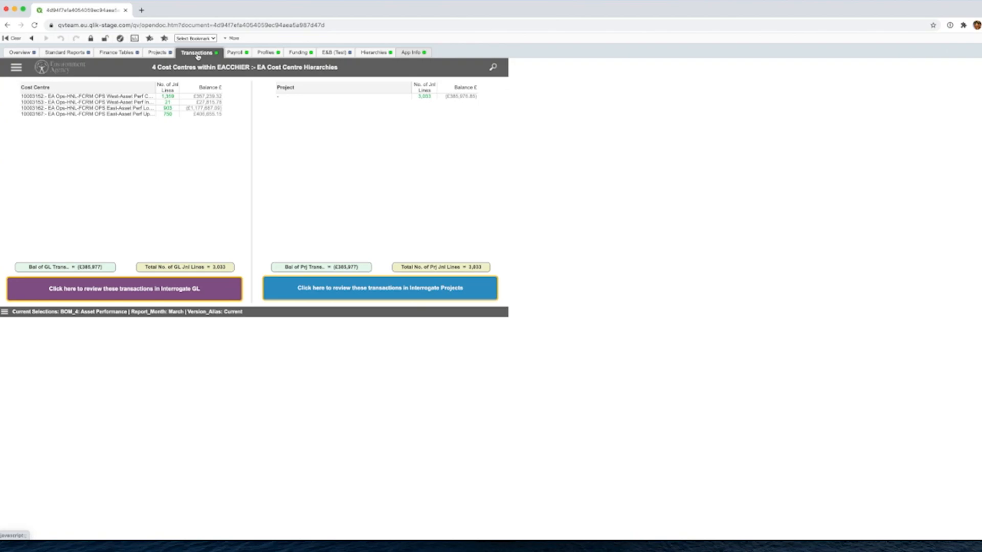
{"action": "mouse_move", "coordinate": [139, 291]}
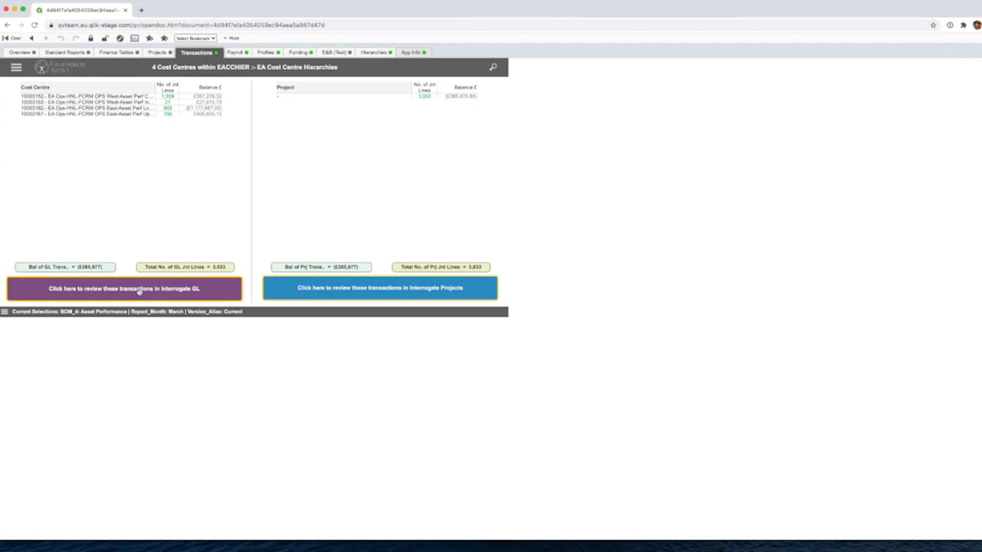
{"action": "mouse_move", "coordinate": [101, 156]}
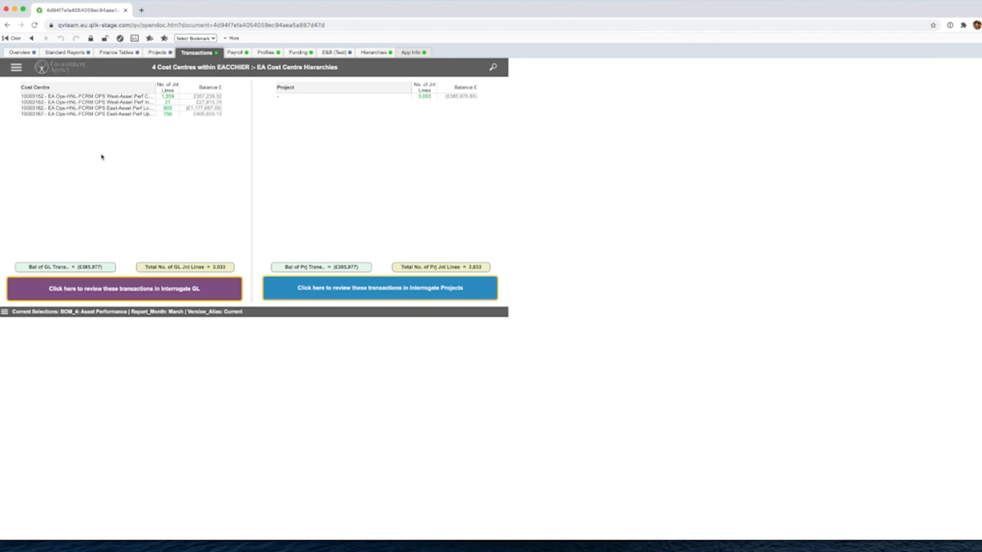
{"action": "mouse_move", "coordinate": [129, 136]}
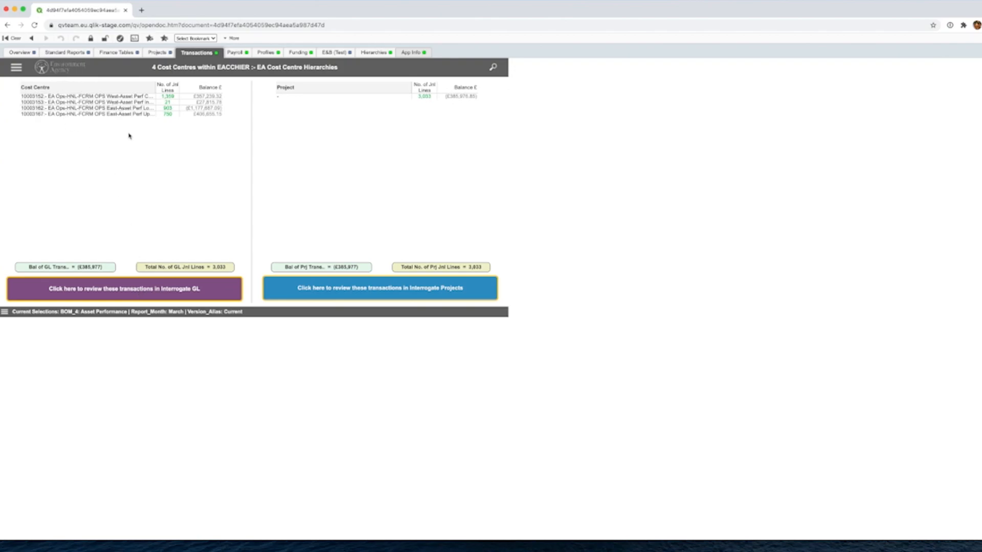
{"action": "mouse_move", "coordinate": [129, 292]}
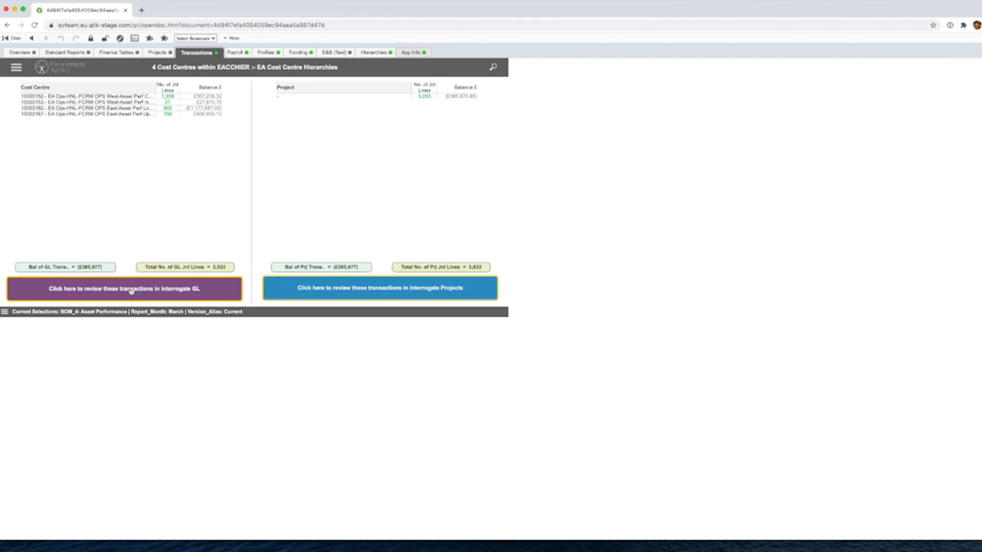
Step: Chain to the Interrogate GL document via the 'review these transactions' button, carrying the Asset Performance selection
{"action": "left_click", "coordinate": [131, 289]}
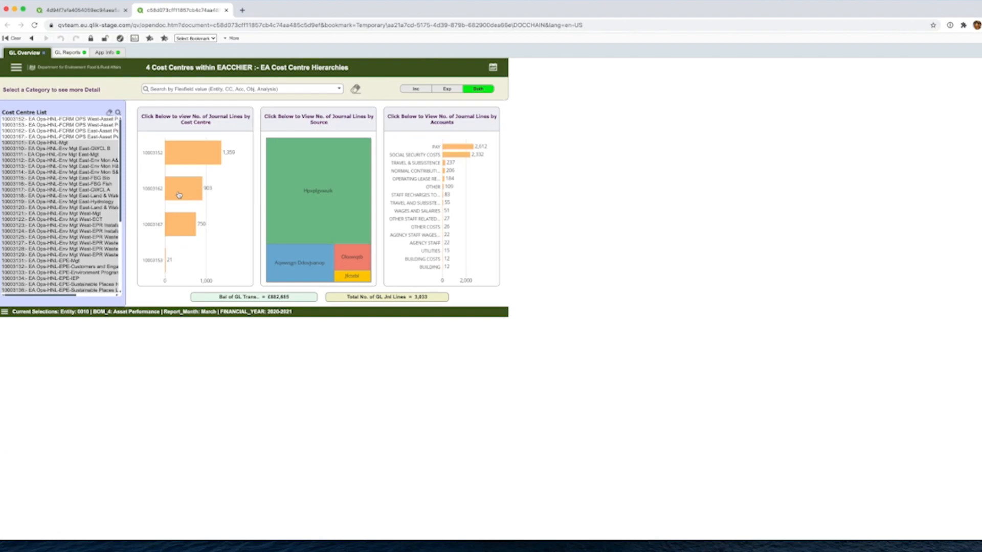
{"action": "mouse_move", "coordinate": [75, 9]}
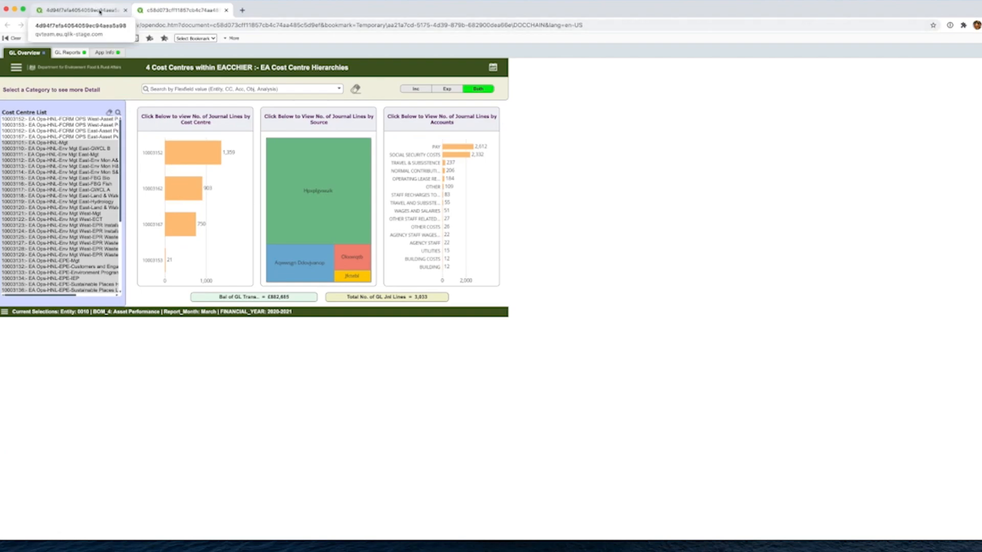